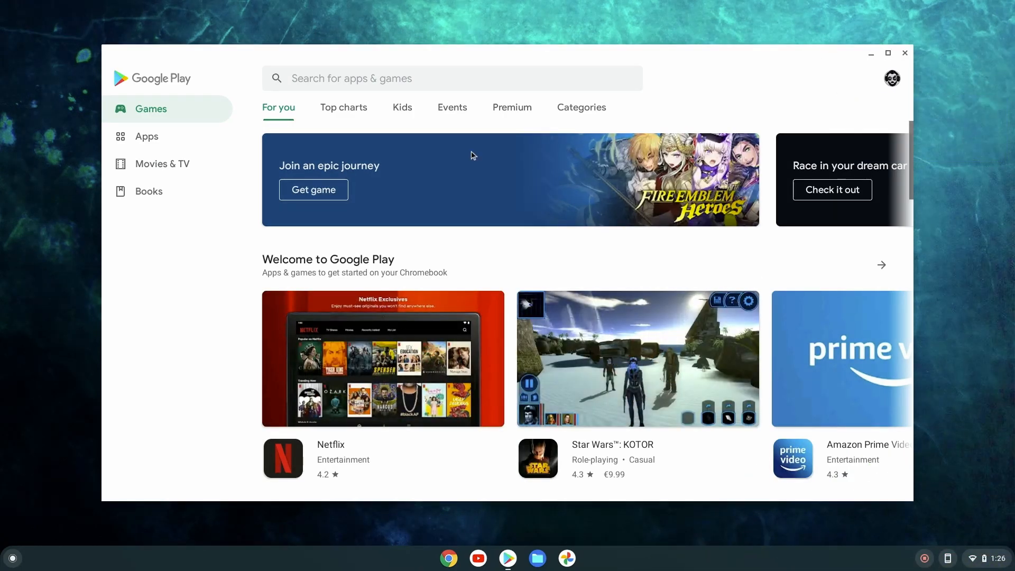
# Step: Scroll down through the page and select an item near the bottom
pyautogui.scroll(-3)
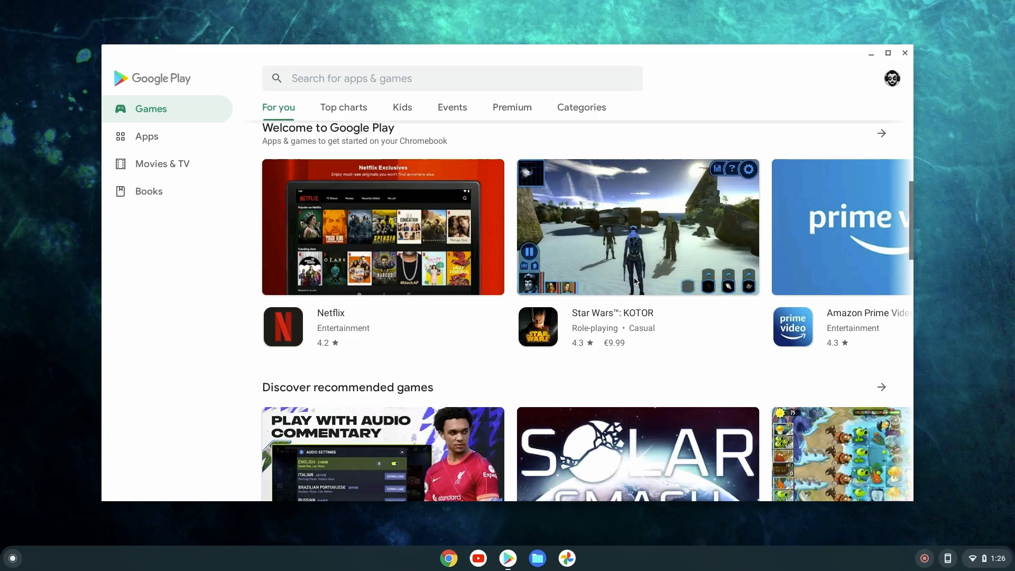
pyautogui.scroll(-3)
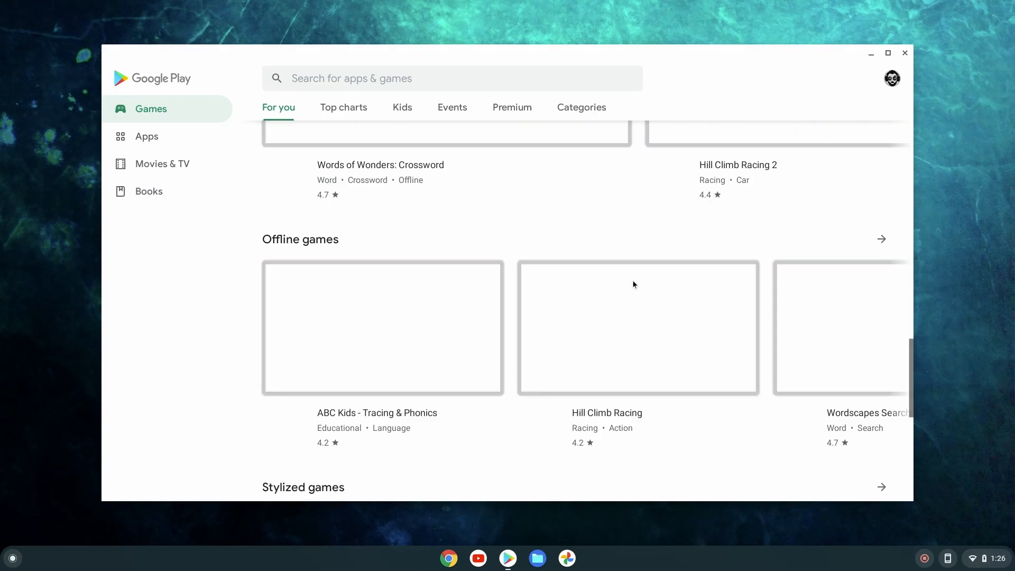
pyautogui.scroll(-3)
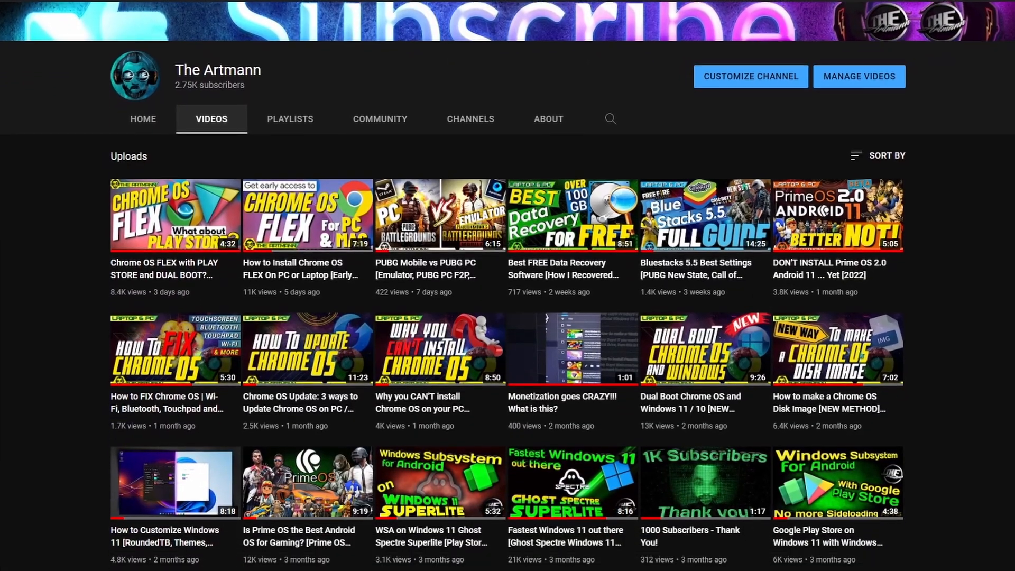
pyautogui.scroll(-3)
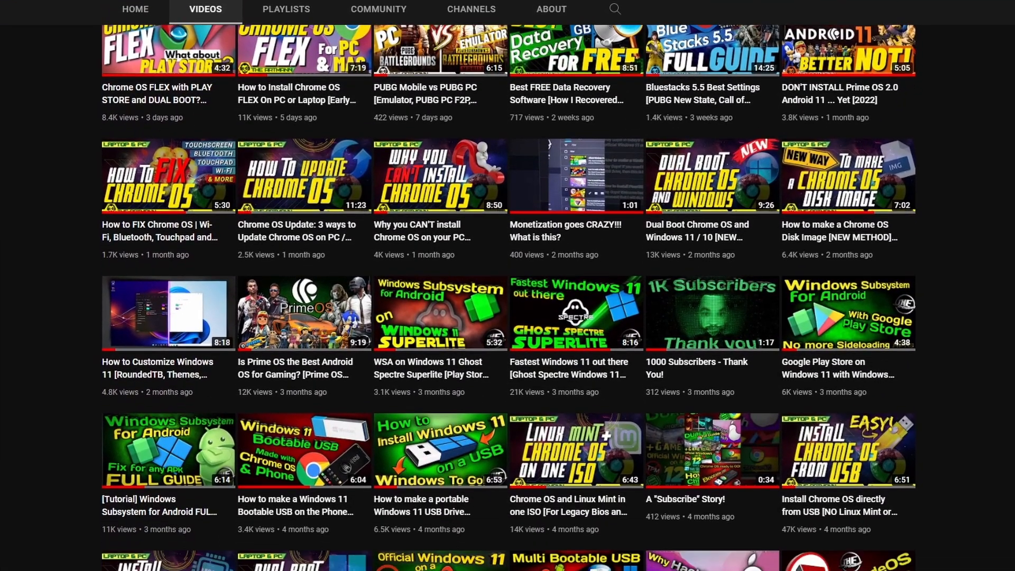
pyautogui.scroll(-3)
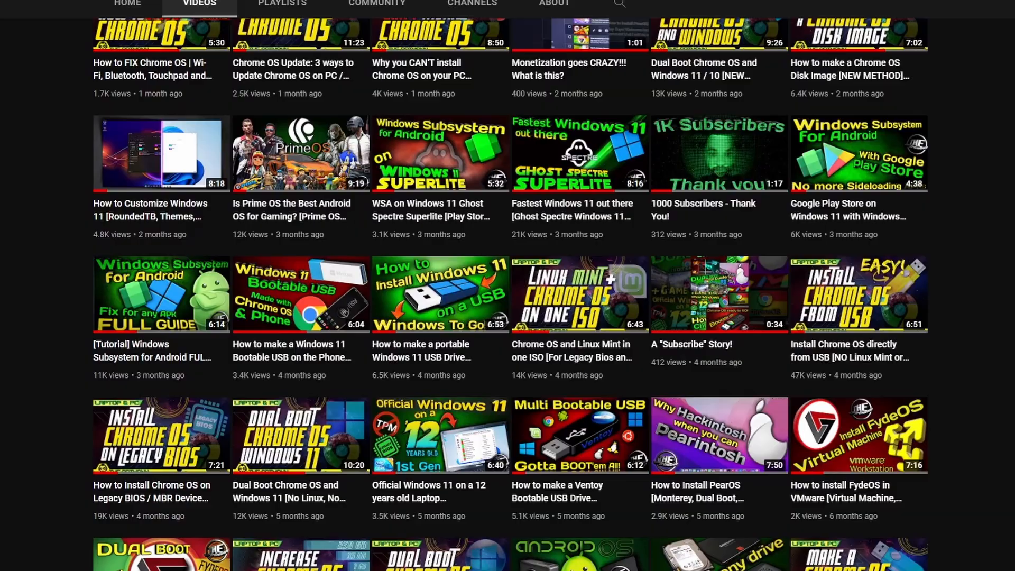
pyautogui.scroll(-3)
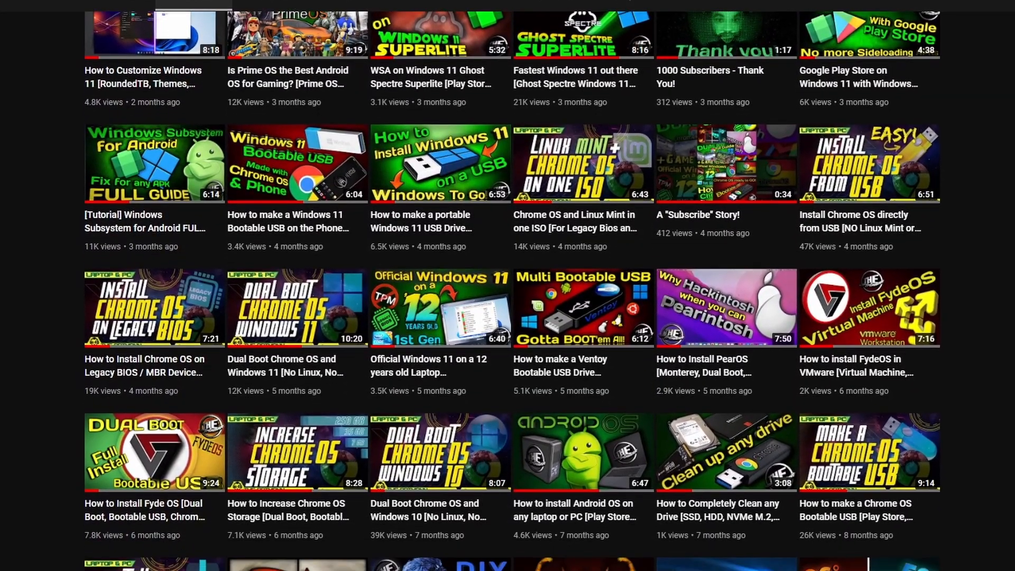
pyautogui.scroll(-3)
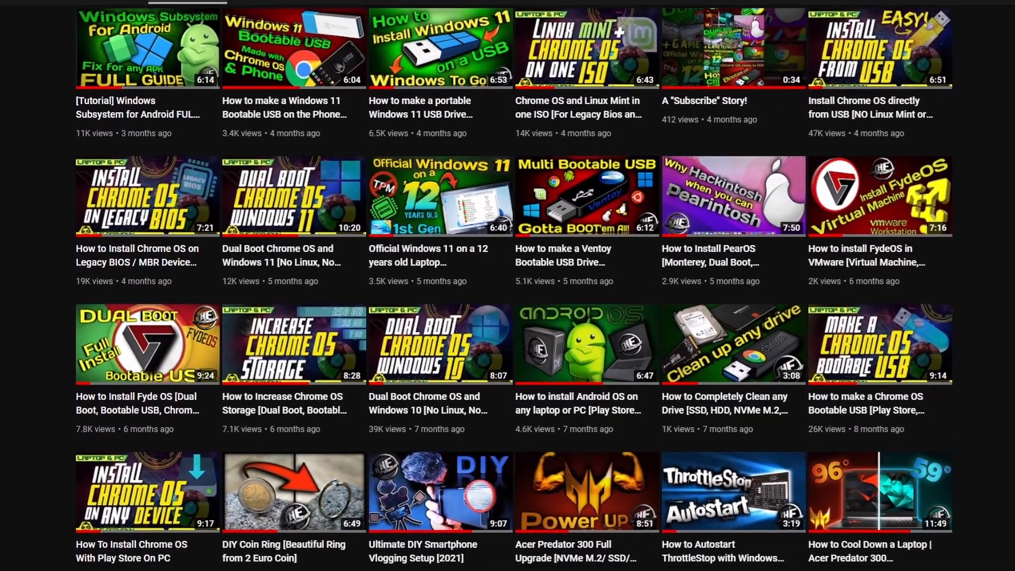
pyautogui.click(147, 490)
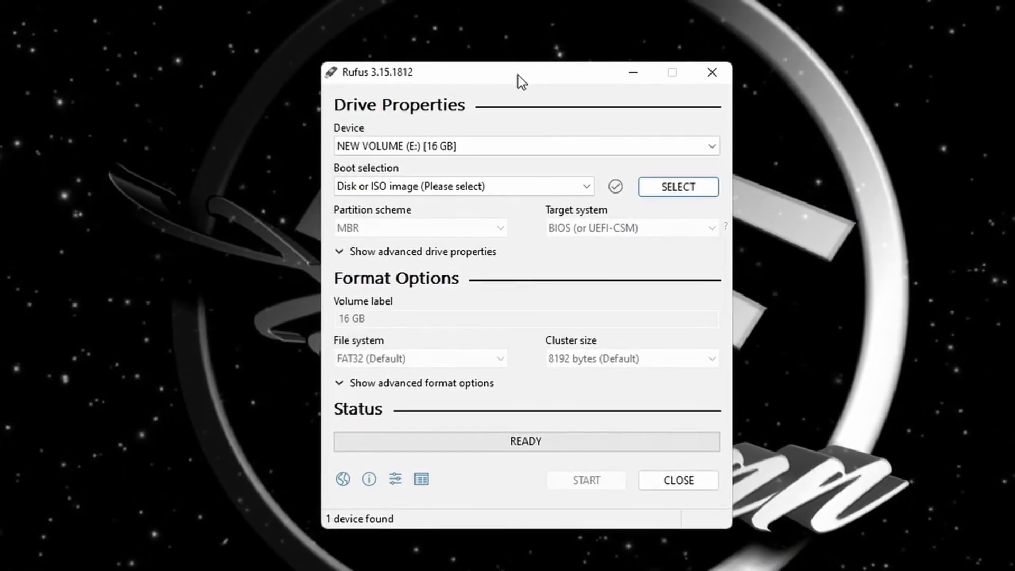
# Step: Choose the Cityscapes collection and apply the white curved-building photo as the desktop wallpaper
pyautogui.click(677, 187)
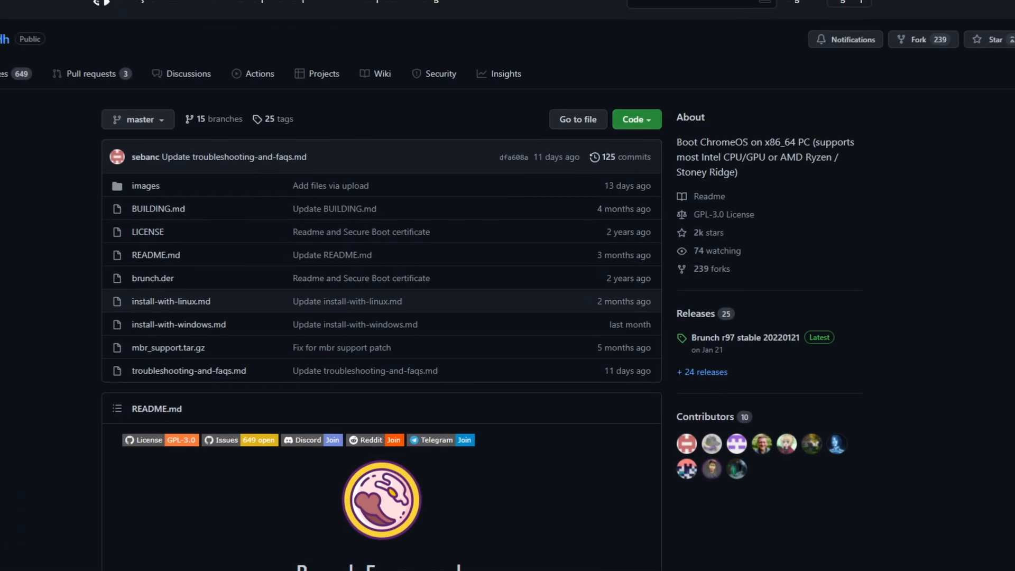
pyautogui.scroll(-3)
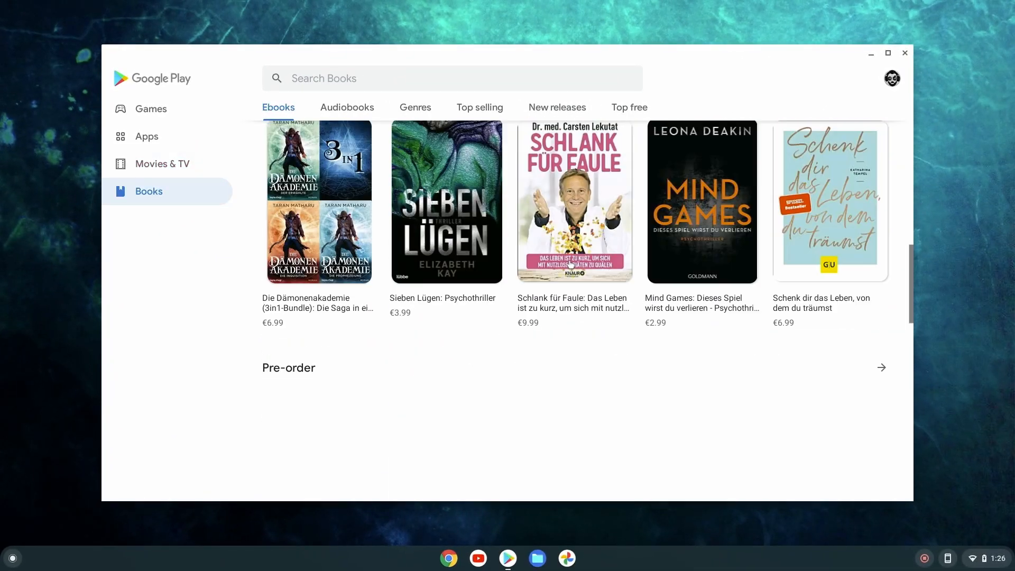
pyautogui.click(150, 108)
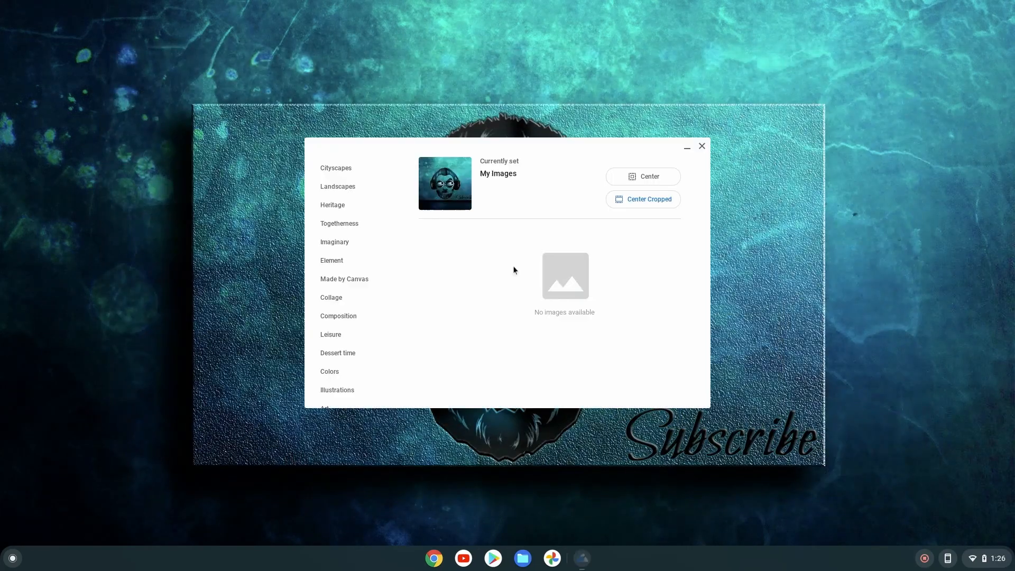
pyautogui.click(335, 167)
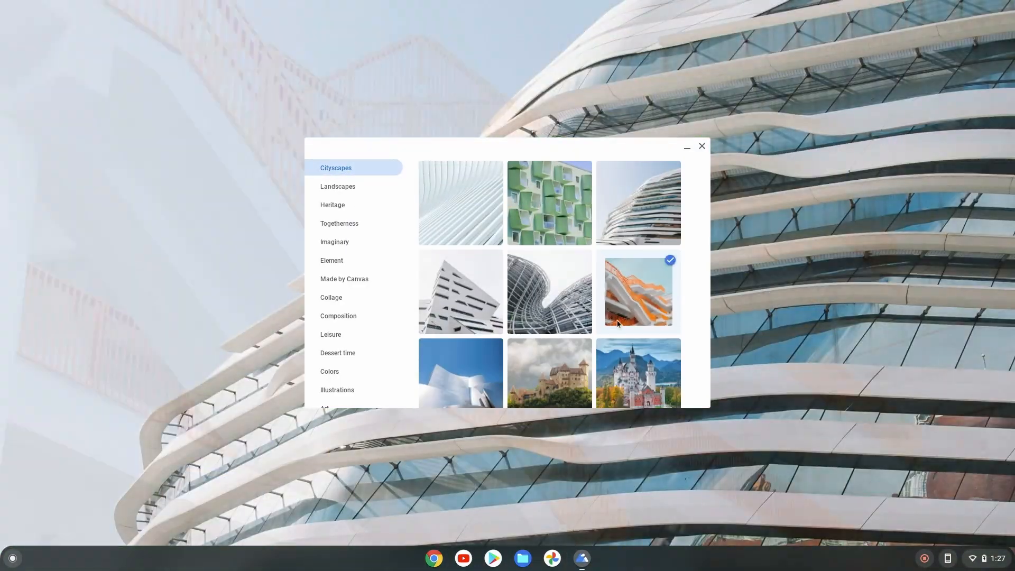